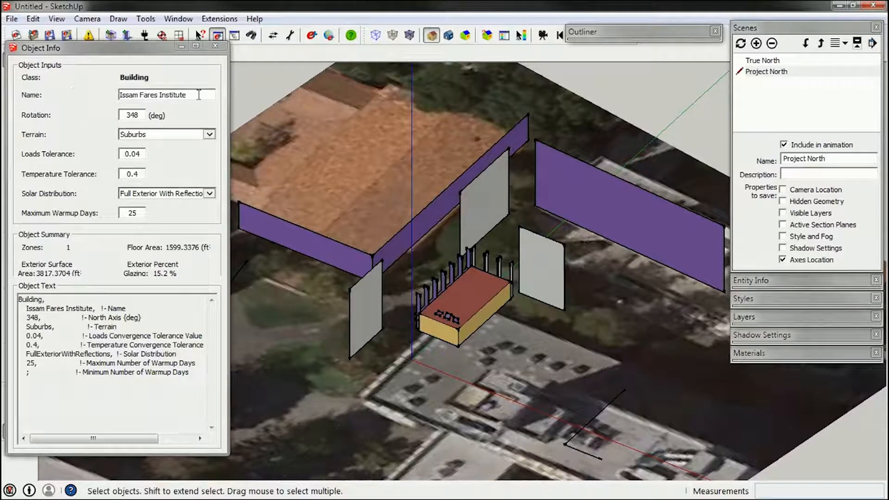
- Replace the building name 'Issam Fares Institute' with 'Wurster 2' in Object Info
triple_click(154, 94)
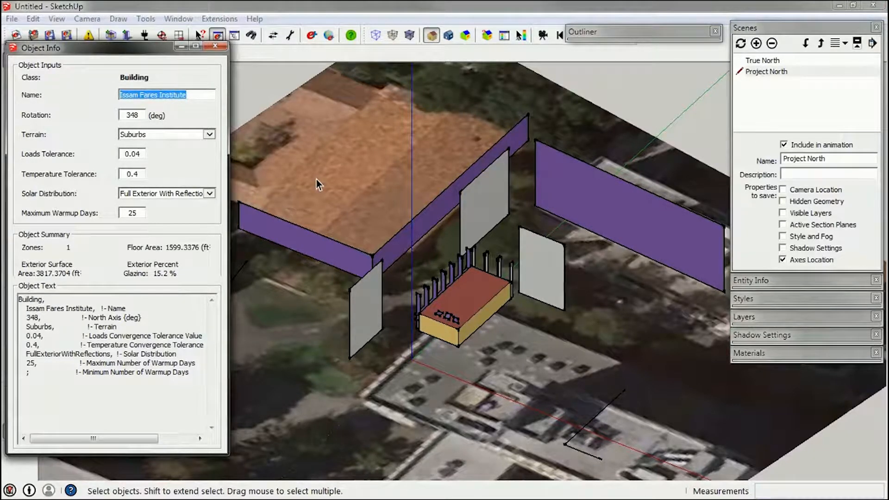
text(Wurster)
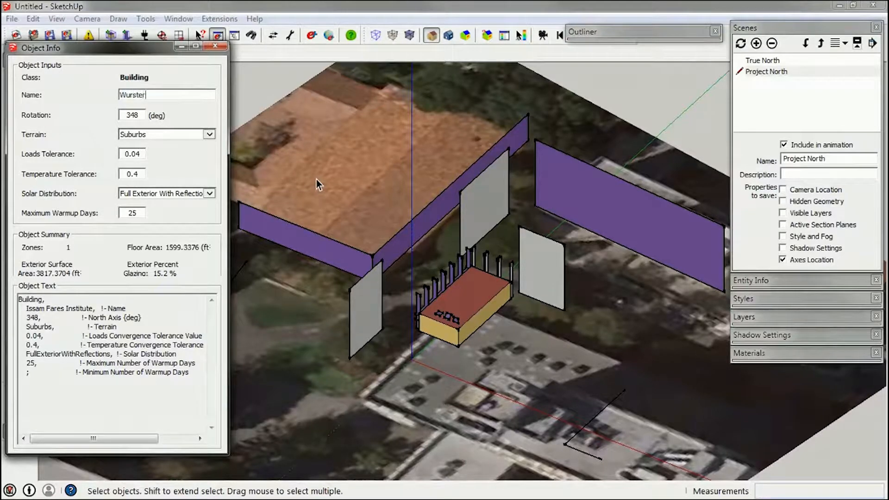
text(214)
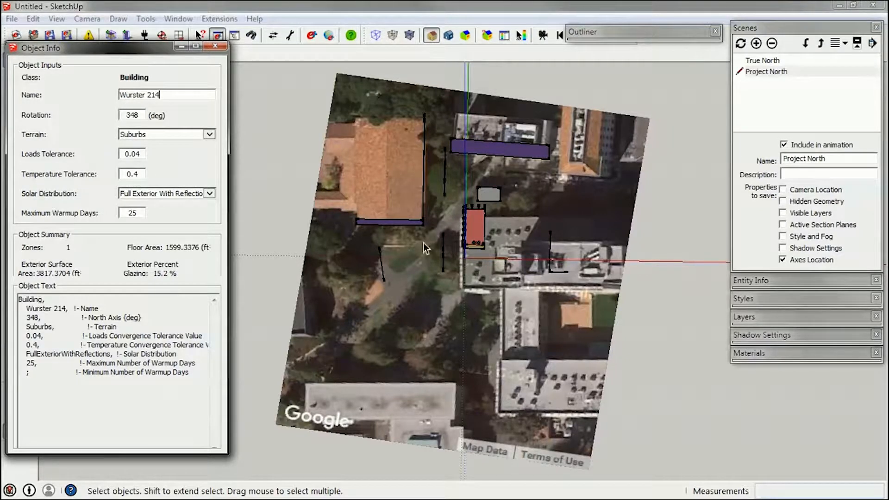
mouse_move(555, 247)
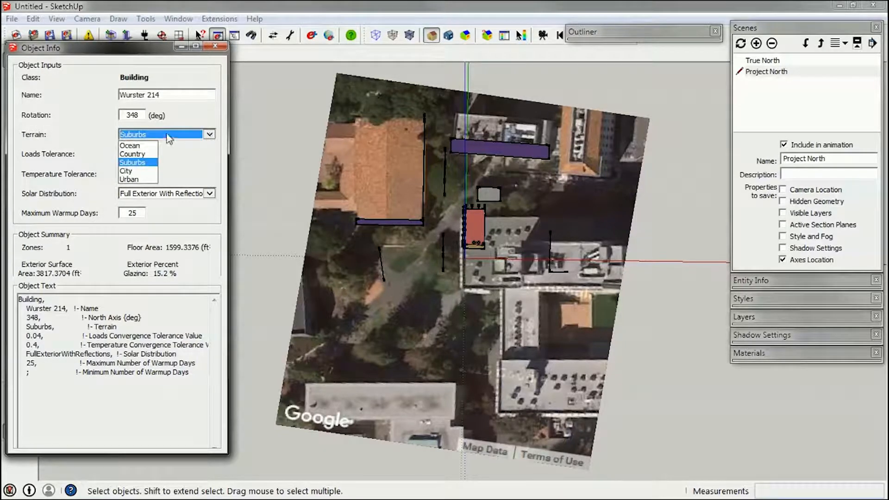
mouse_move(144, 168)
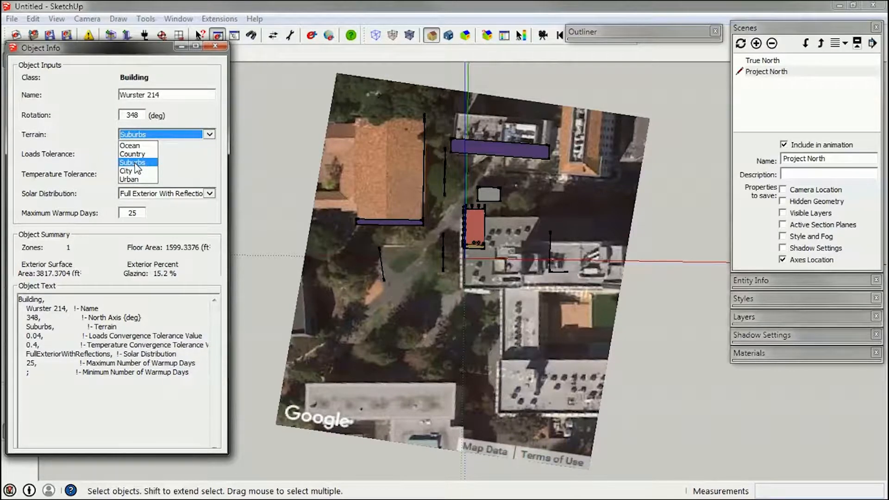
mouse_move(149, 170)
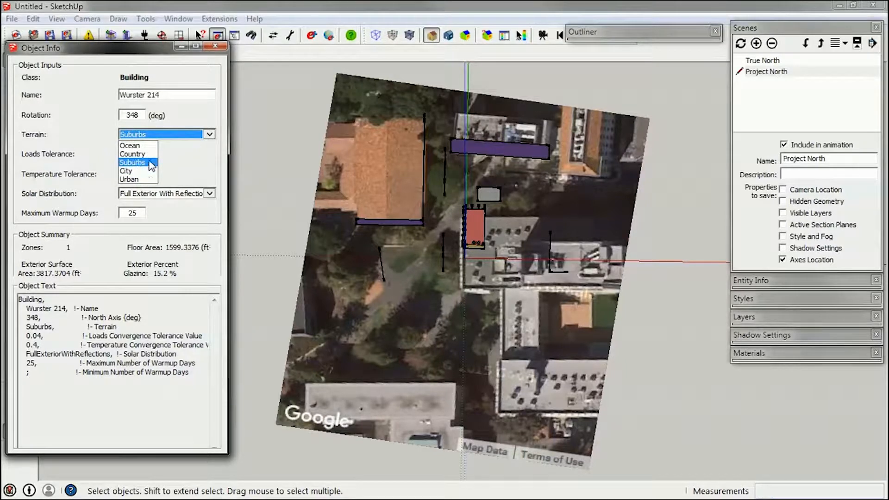
mouse_move(464, 330)
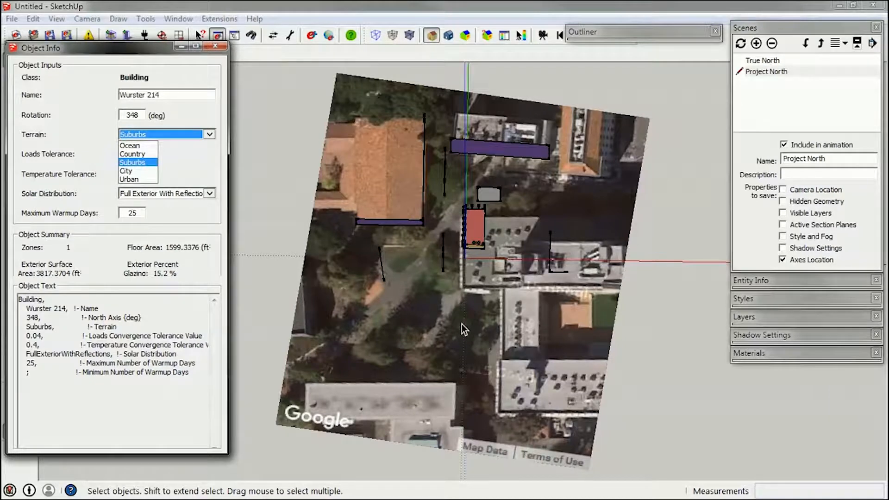
mouse_move(189, 211)
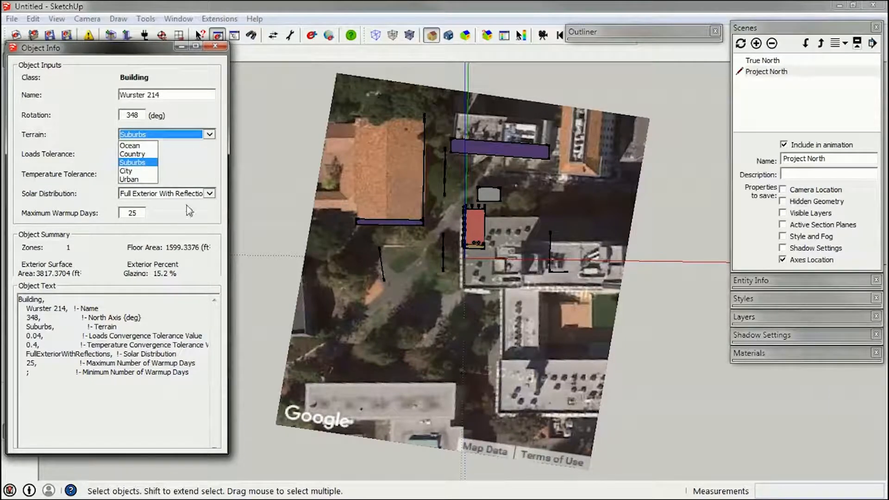
- Leave the building's terrain set to Suburbs
click(132, 163)
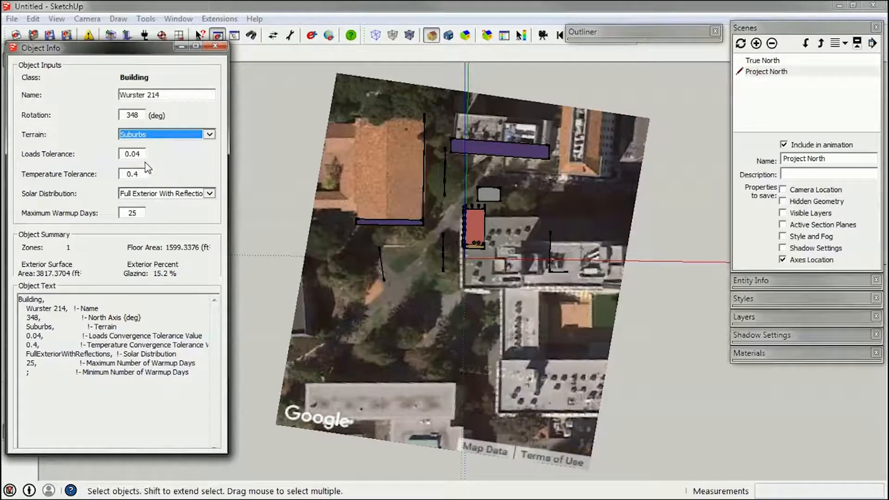
mouse_move(164, 164)
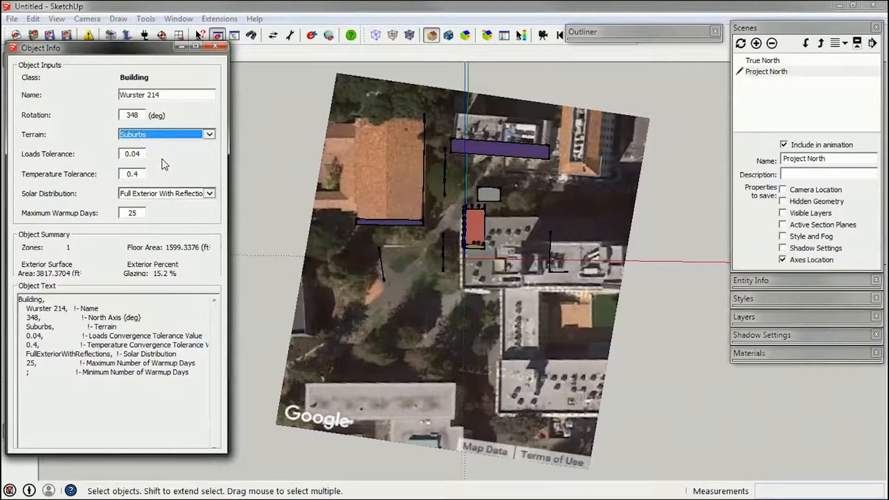
mouse_move(190, 250)
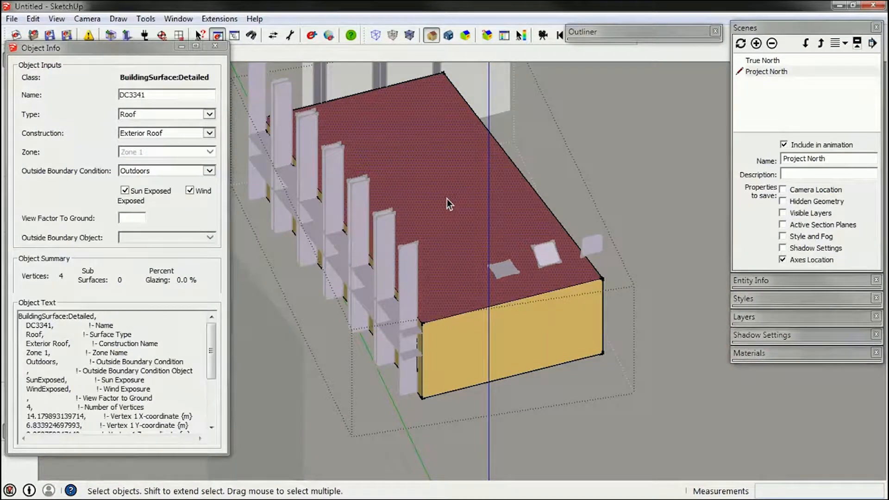
mouse_move(111, 112)
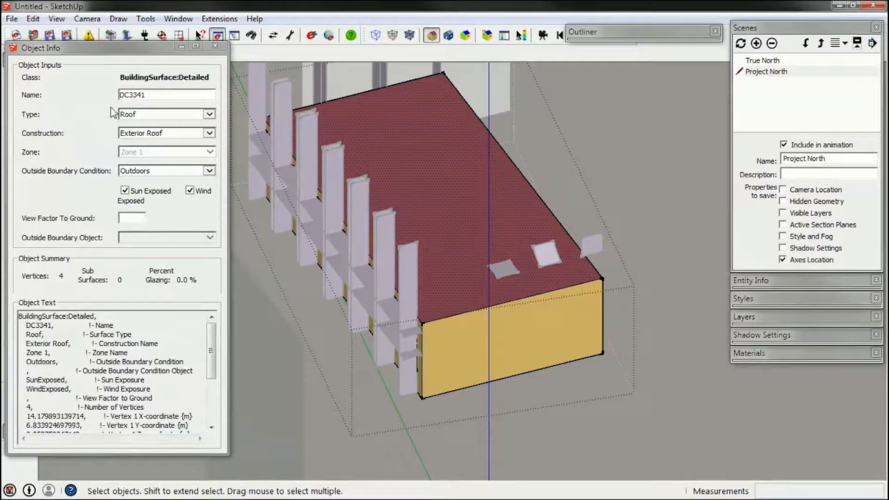
mouse_move(118, 184)
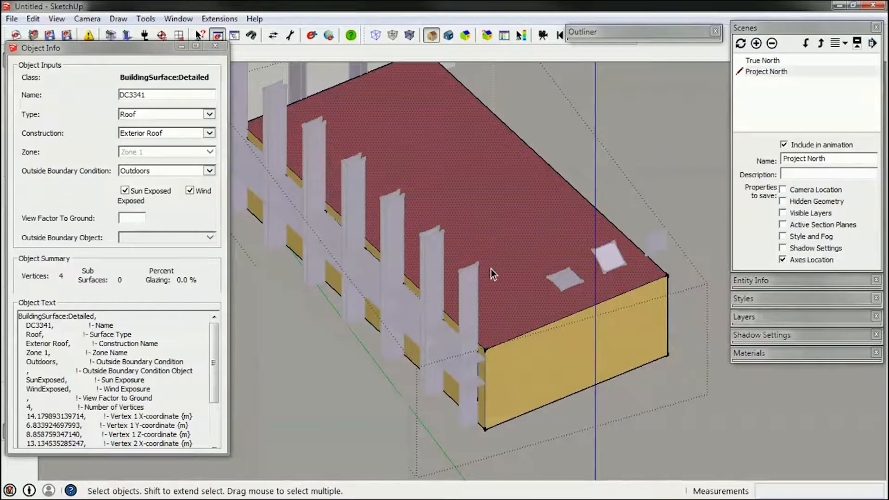
mouse_move(497, 278)
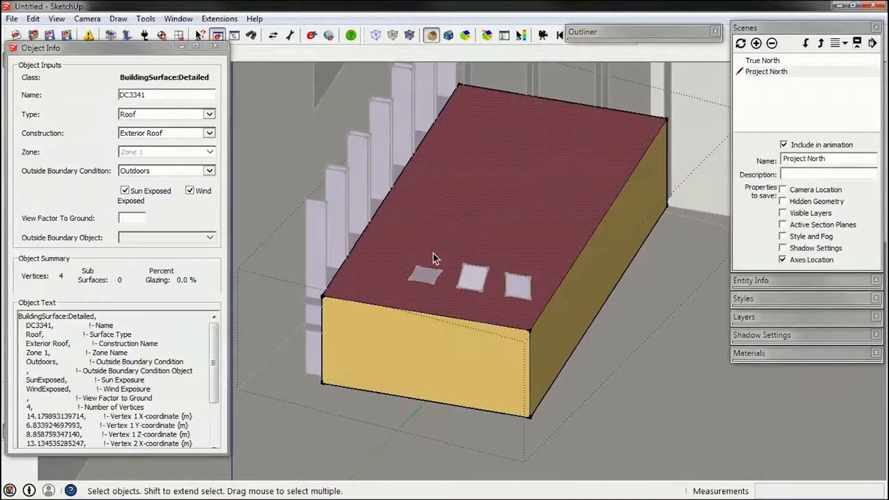
mouse_move(410, 248)
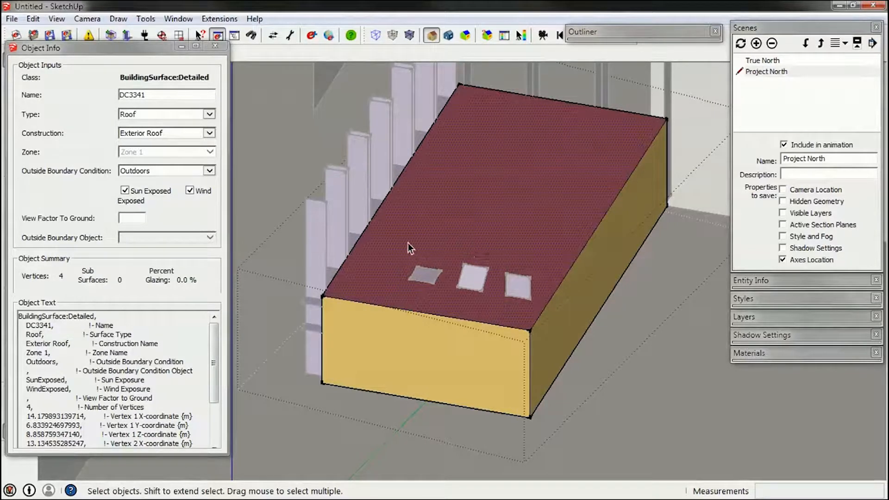
mouse_move(451, 262)
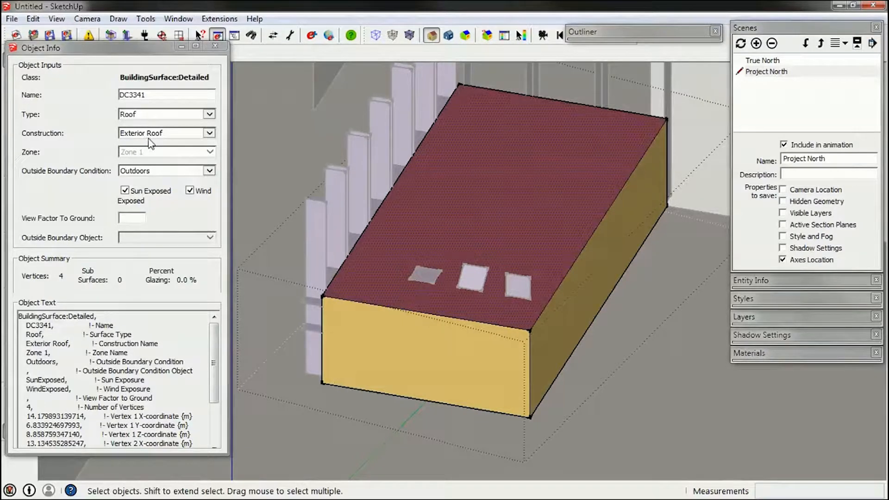
- Check the boundary condition options of the roof, two walls (Outdoors) and the floor
click(209, 171)
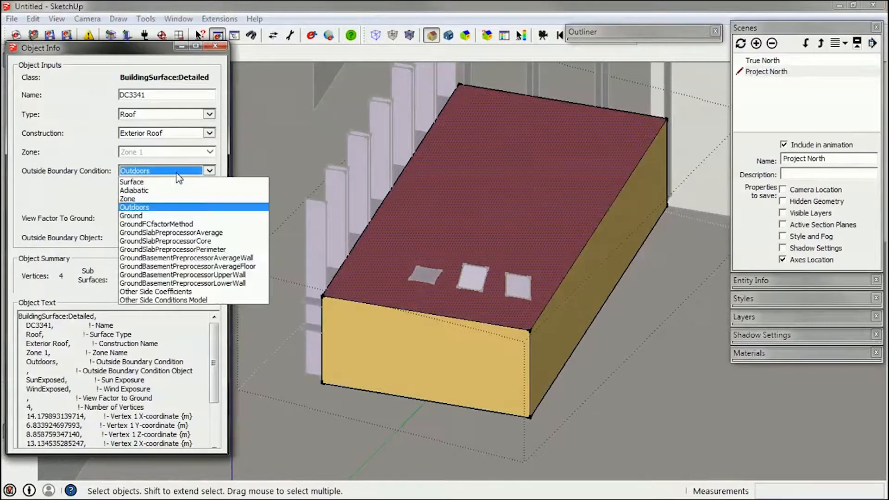
click(134, 190)
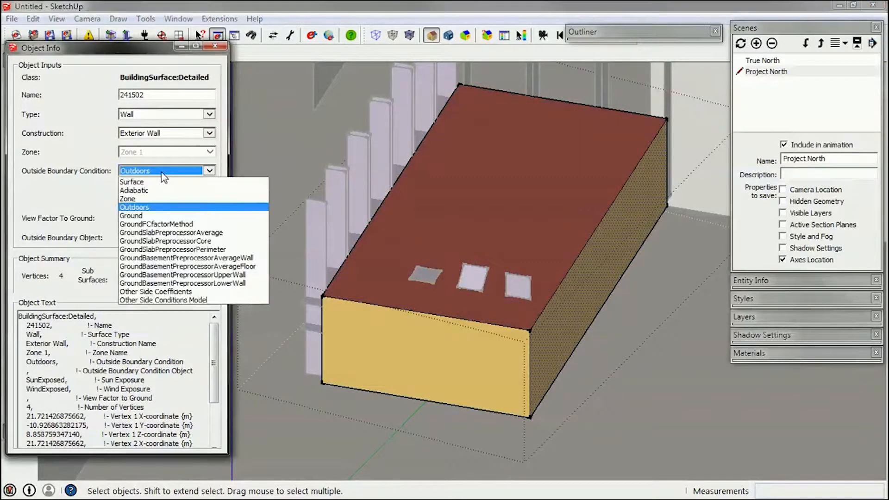
click(134, 190)
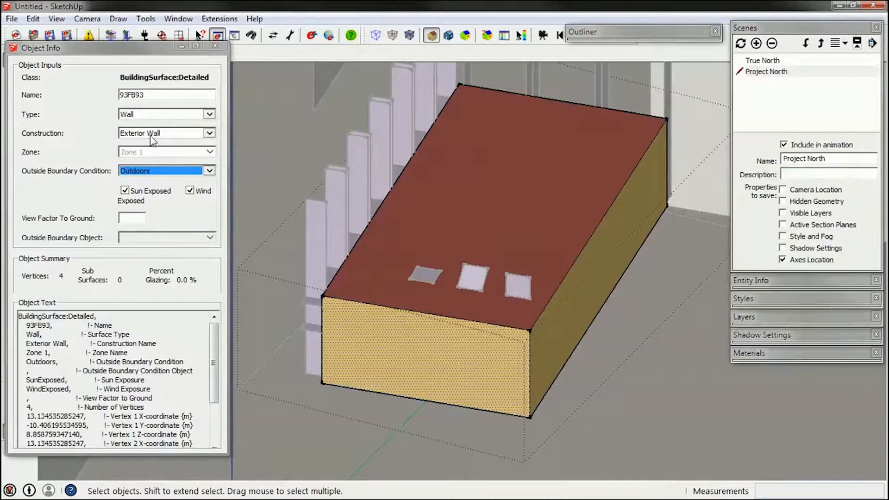
click(164, 170)
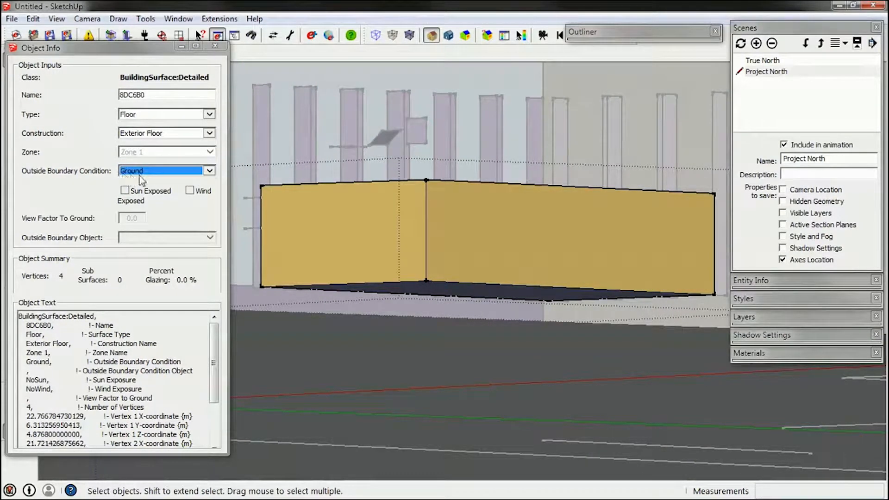
click(165, 170)
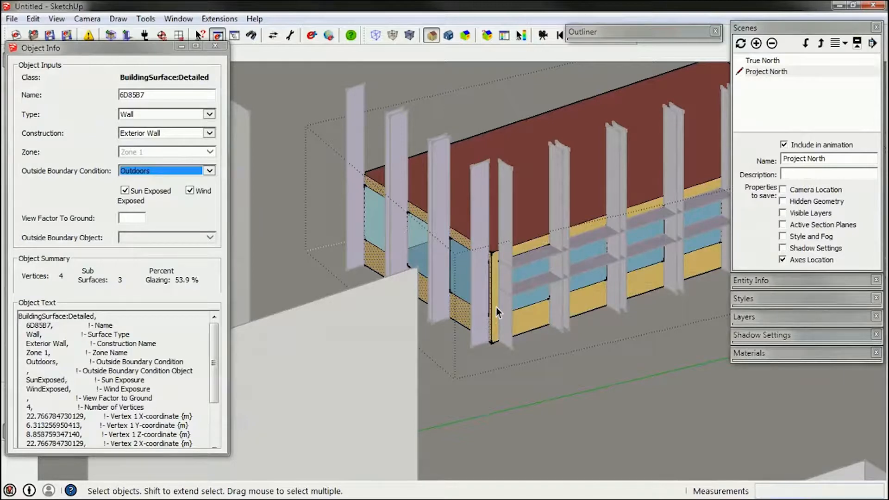
mouse_move(570, 275)
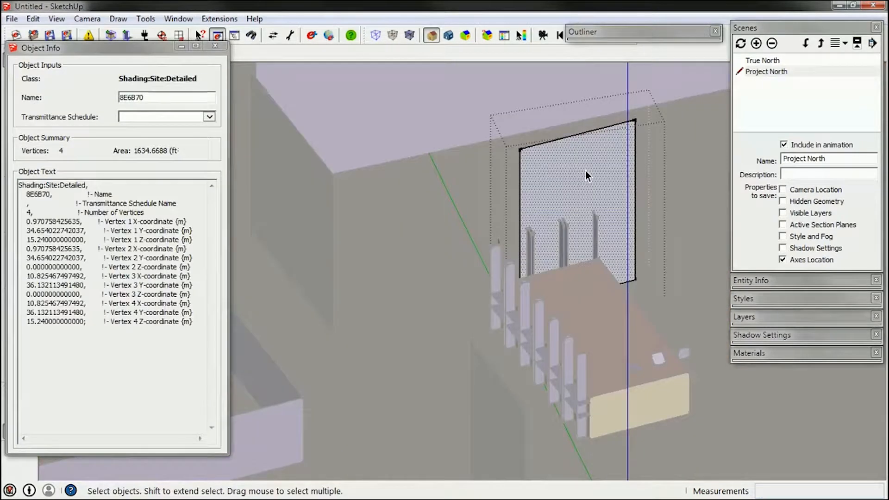
- Name the detached tree shading surfaces, including Tree North and Tree West
click(159, 98)
text(N)
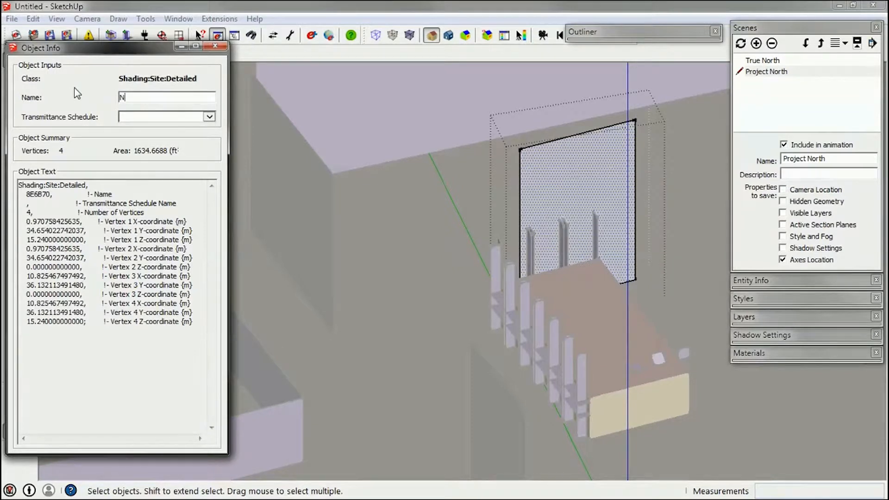
text(orth)
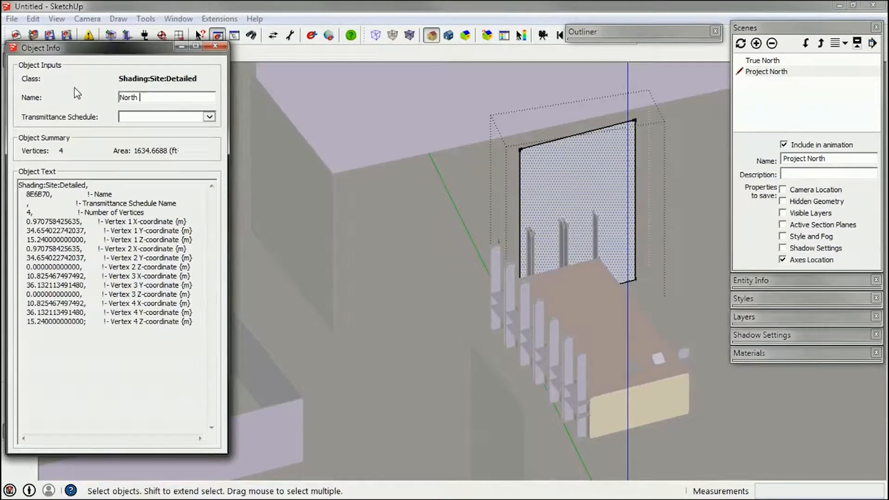
text(Tree)
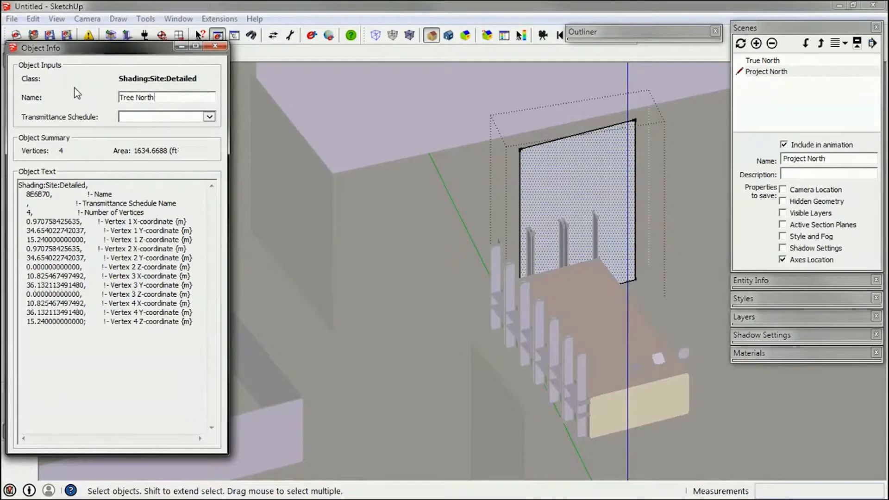
click(295, 221)
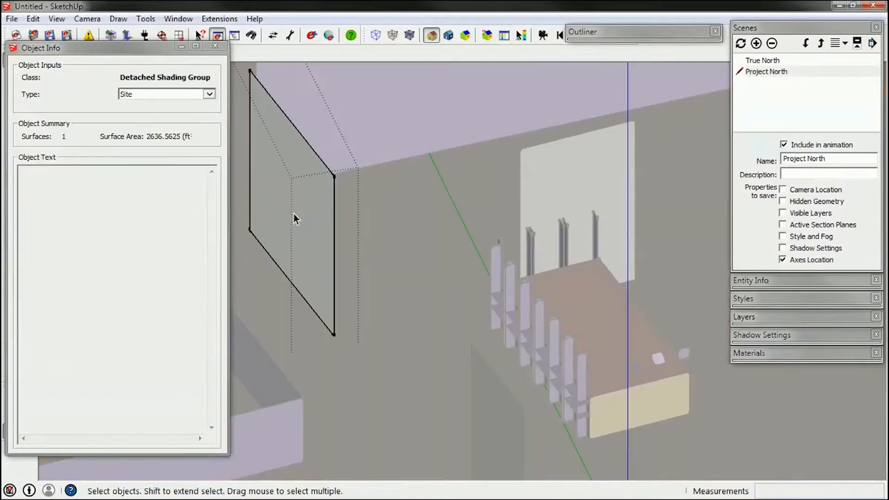
click(292, 218)
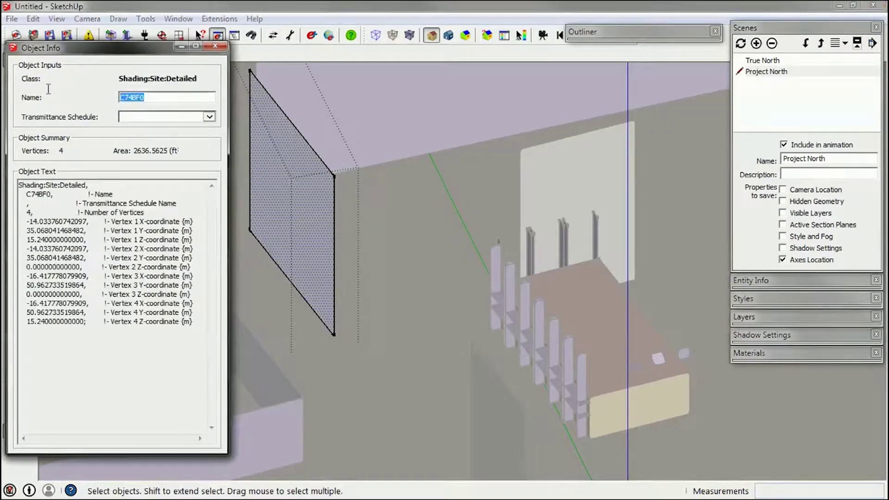
text(Tree)
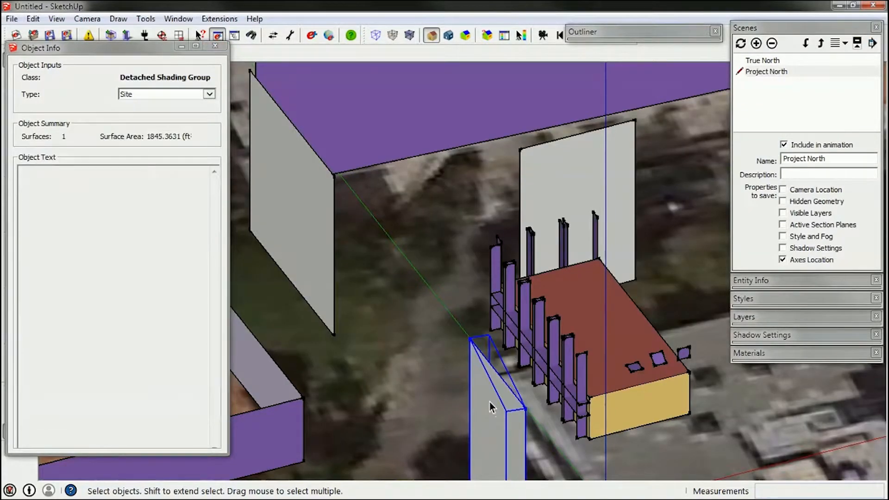
click(496, 397)
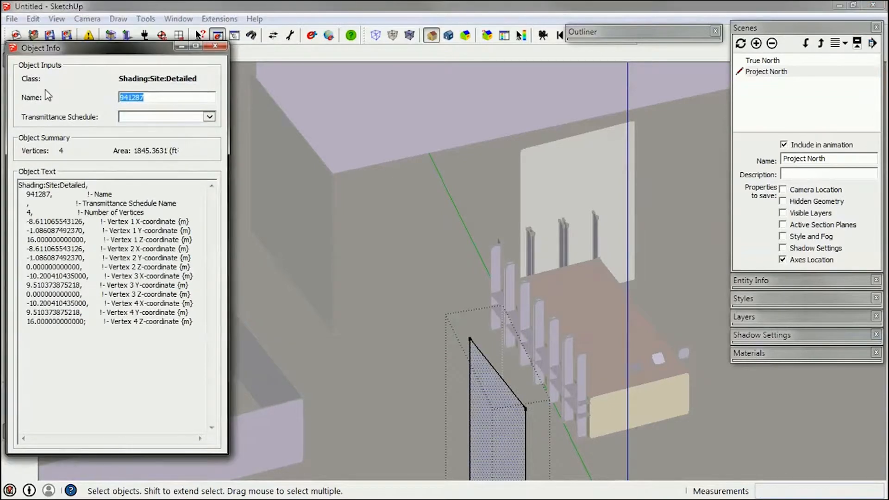
text(Tree West)
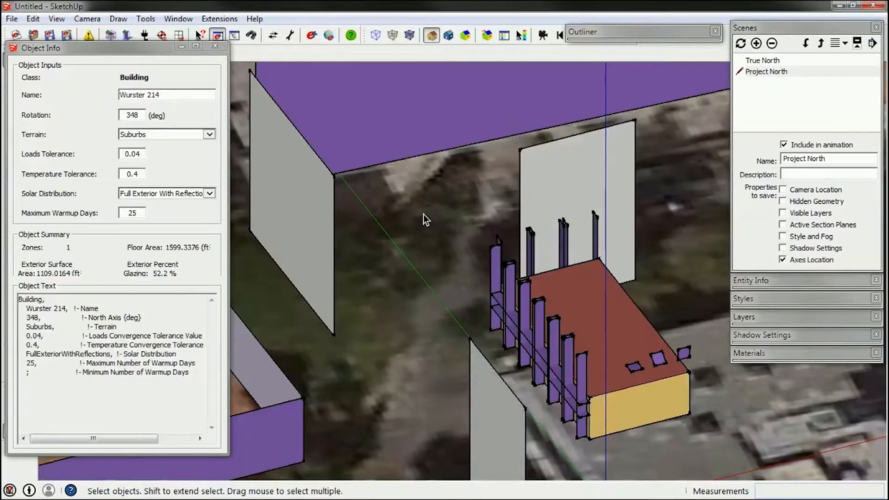
click(326, 198)
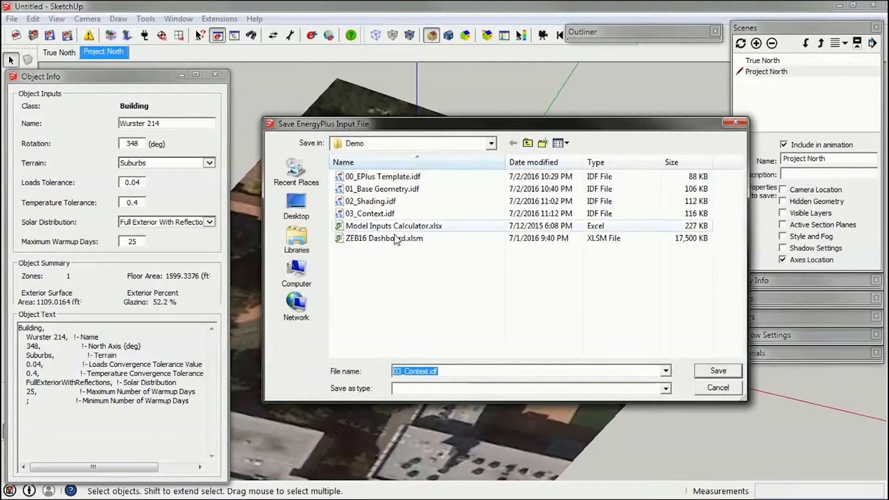
- Save the EnergyPlus input file as '04_Finished Geometry' in the Demo folder
text(04_Finished Geomet)
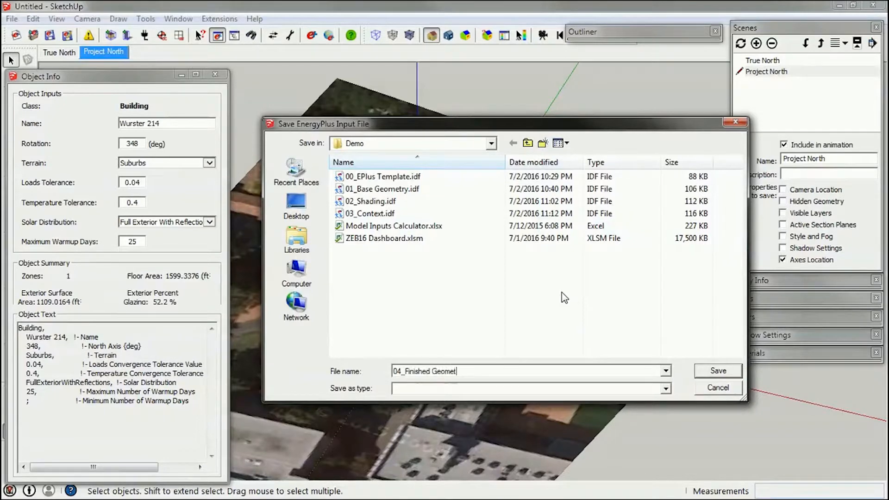
click(717, 370)
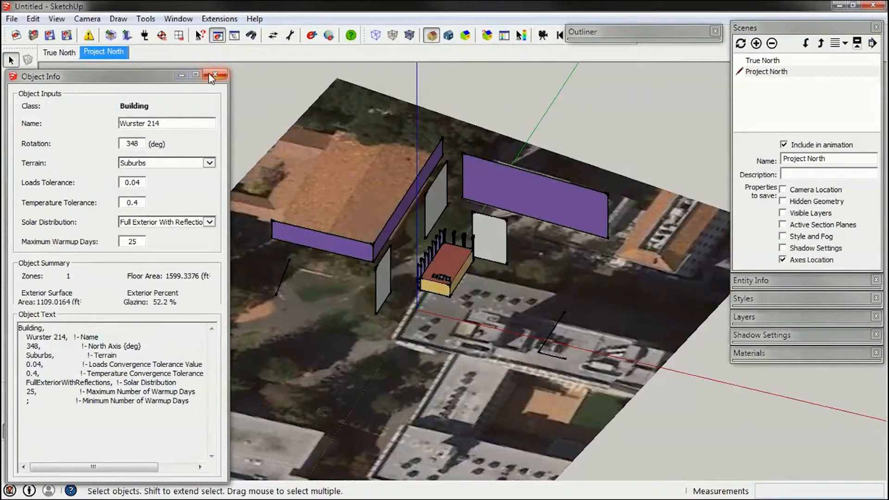
- Close Object Info, then view the True North scene and return to Project North
click(214, 75)
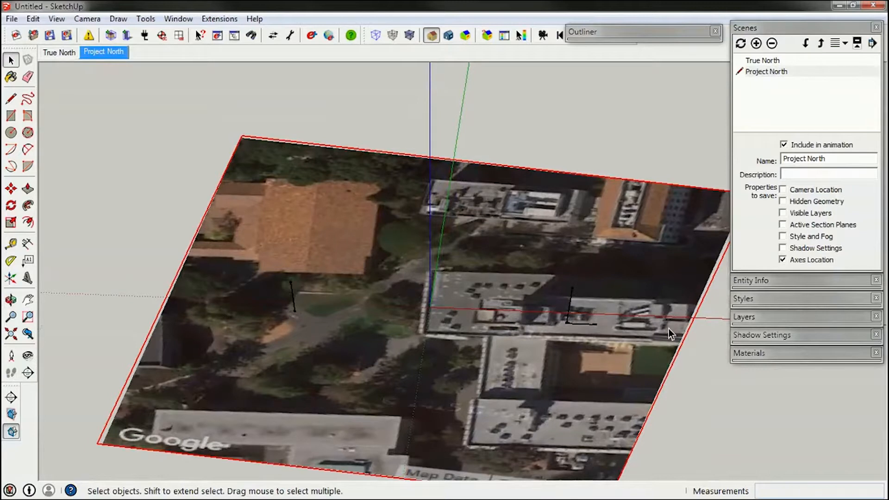
mouse_move(773, 76)
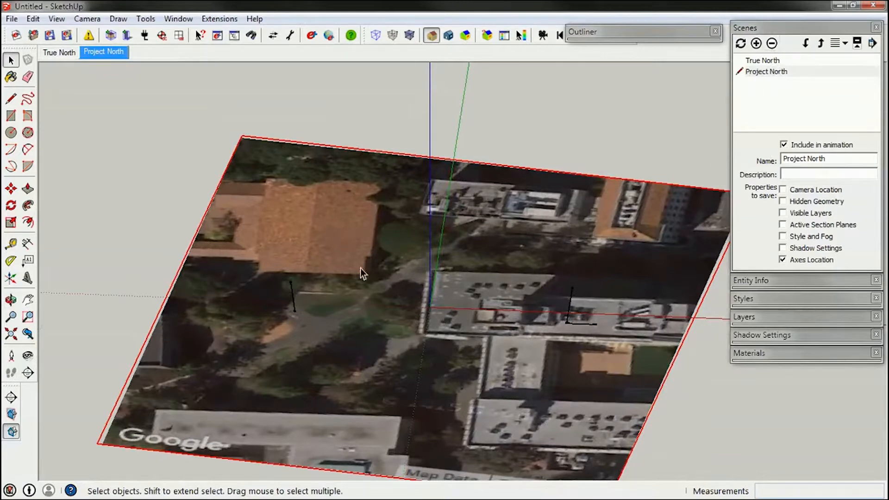
click(763, 60)
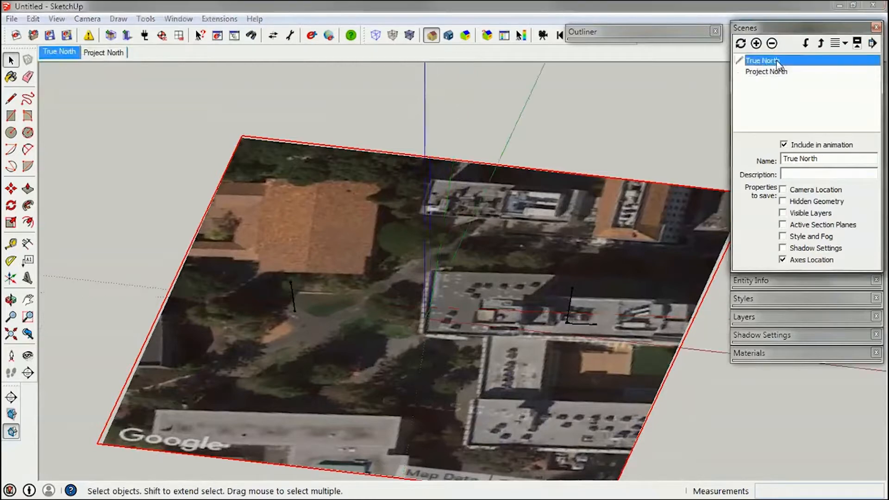
click(103, 53)
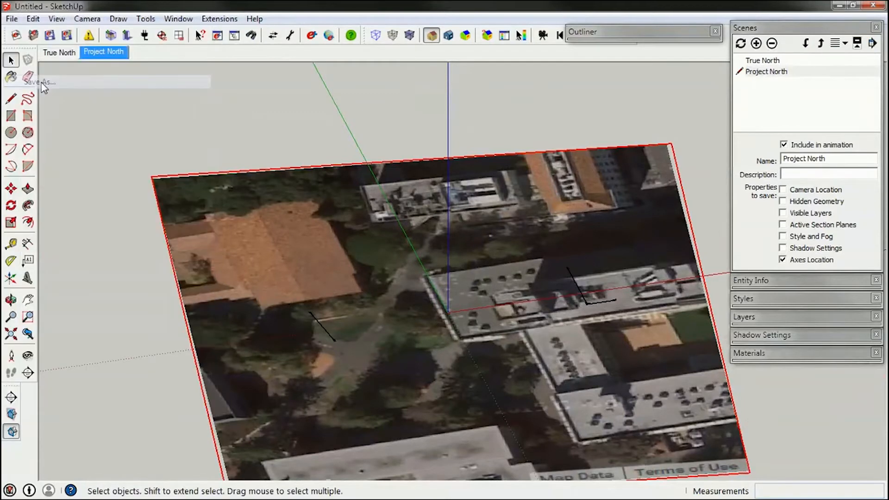
- Save the model as 'Wurster 214 Background.skp' and cancel the IDF export
click(40, 82)
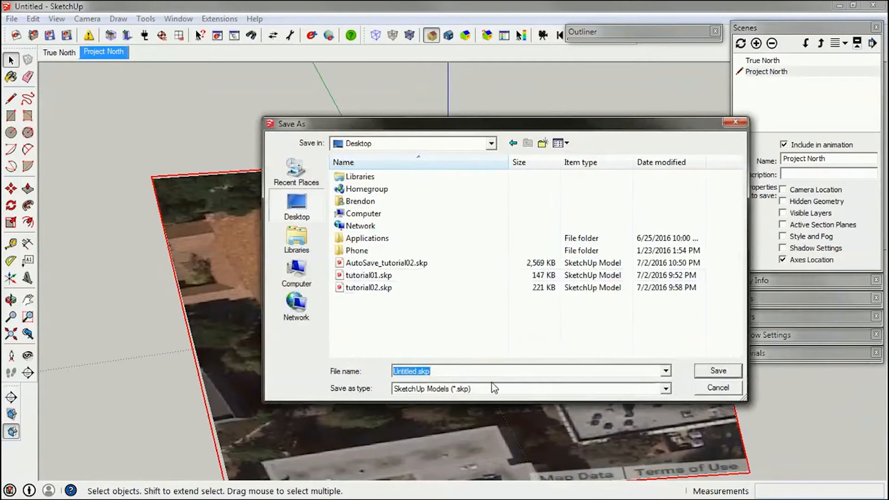
mouse_move(532, 389)
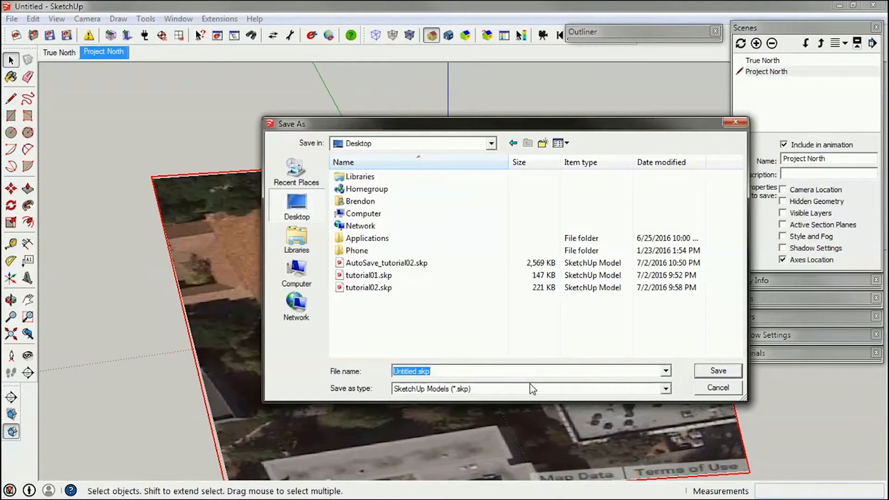
text(Wurster)
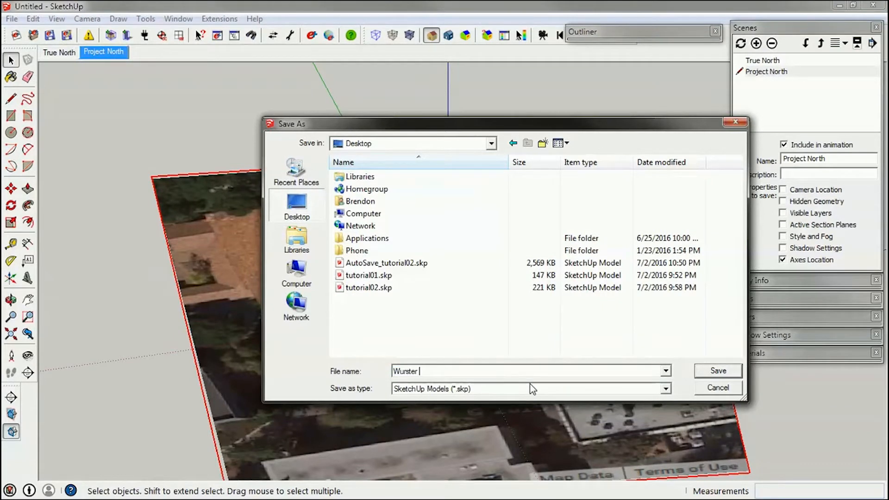
text(214 B)
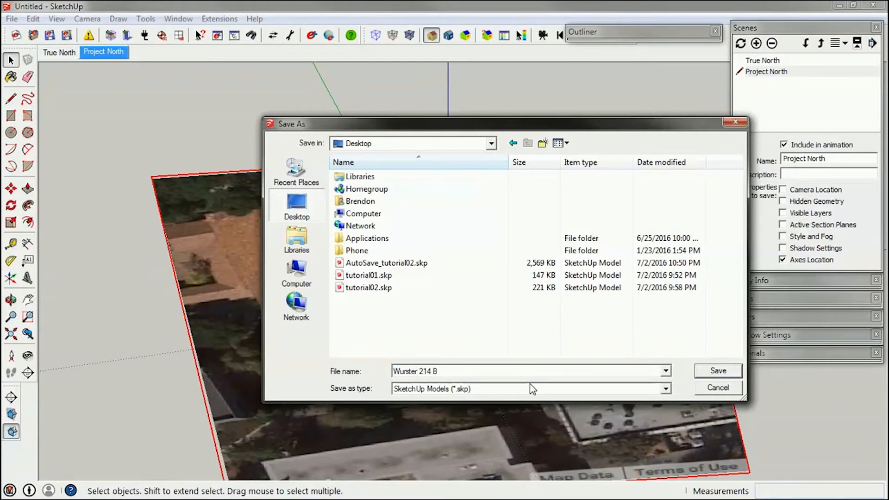
text(ackg)
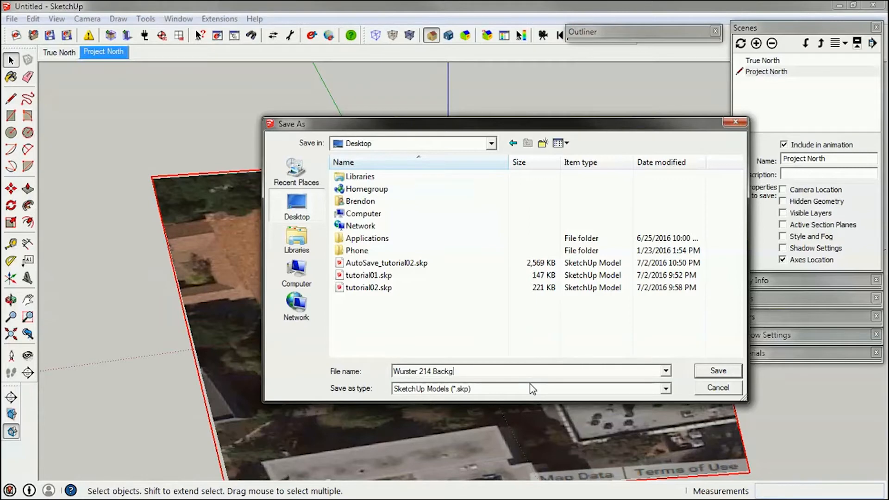
click(717, 371)
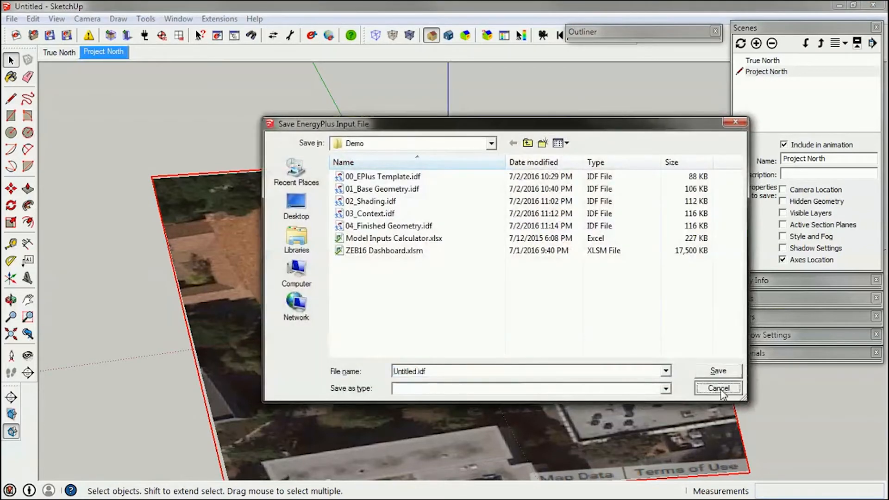
click(717, 389)
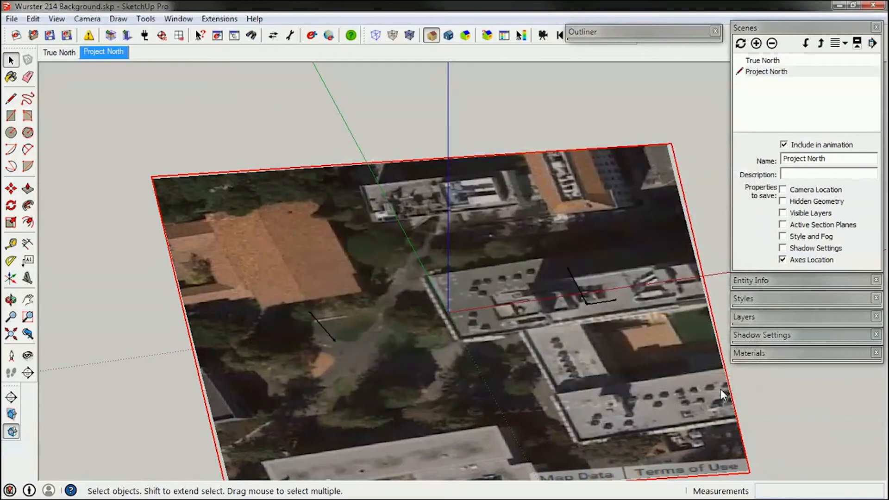